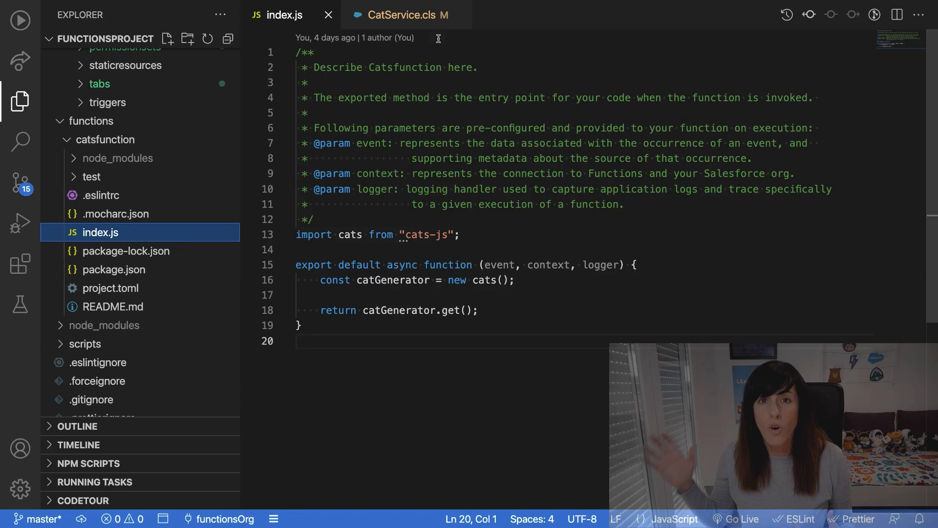
Show the CatService class whose createCatSync calls catsfunction and inserts a Cat__c record
left_click(400, 16)
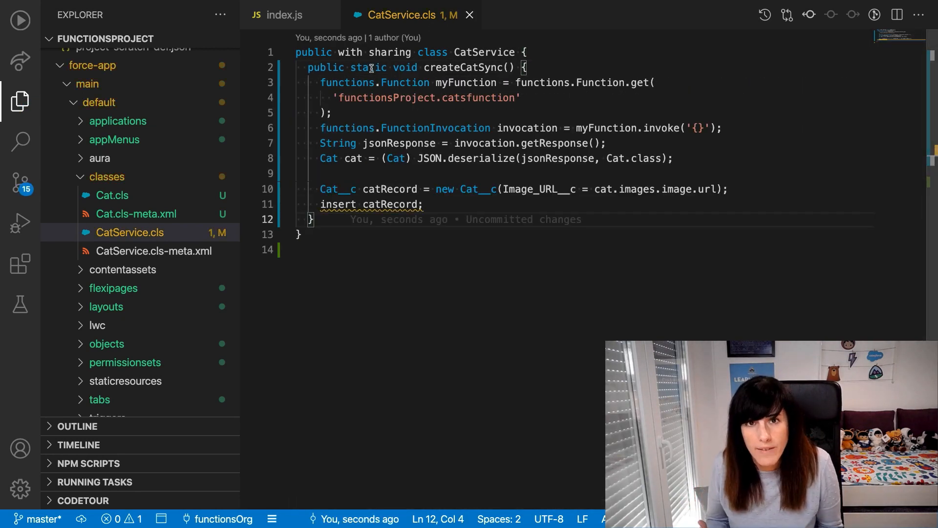
Highlight the lines that deserialize the response into a Cat and insert the record
left_click(320, 83)
type("sfdx force:sourc")
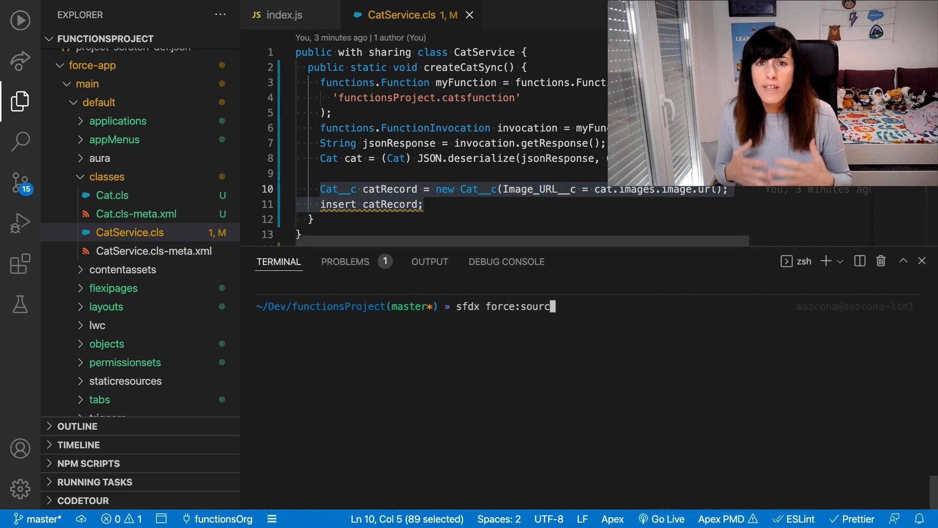
Push CatService with sfdx force:source:push and execute CatService.createCatSync(); as anonymous Apex
key("Return")
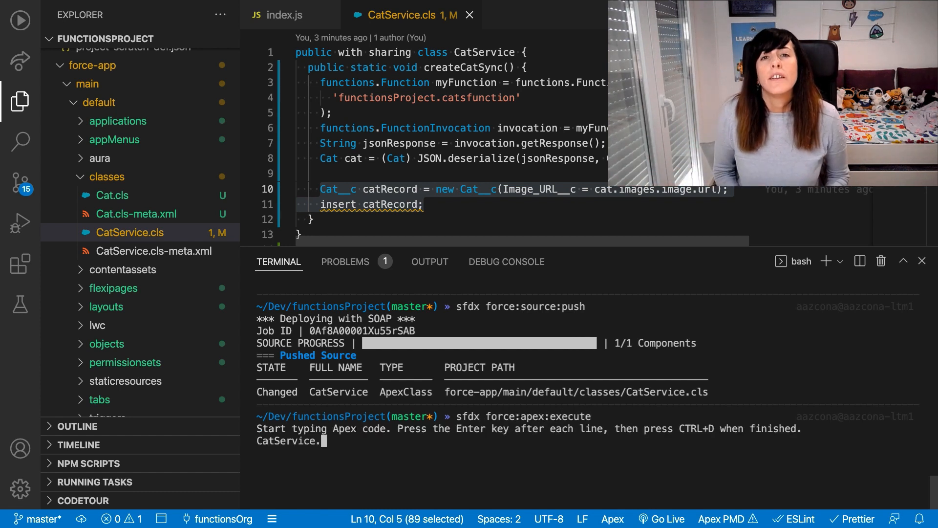
type("createCatSync();")
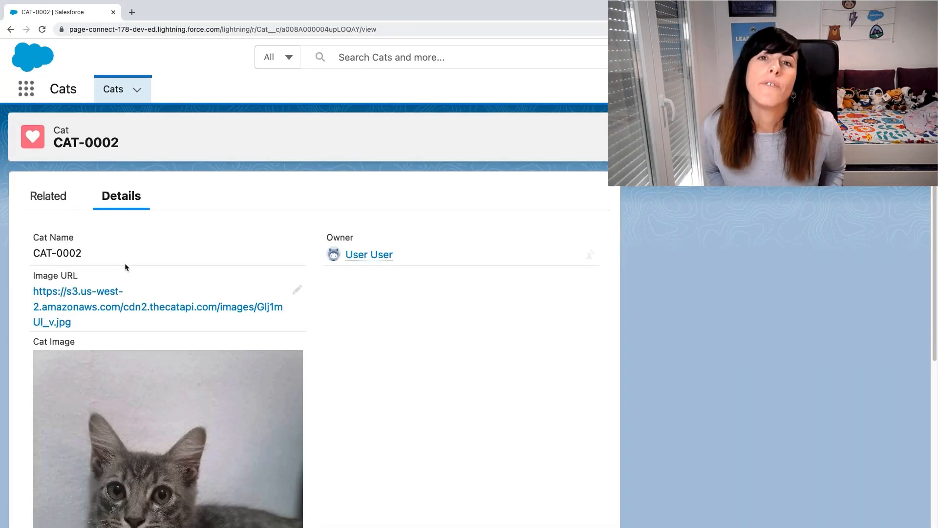
Scroll the CAT-0002 record details to reveal its image URL and grey kitten picture
scroll("down", 3)
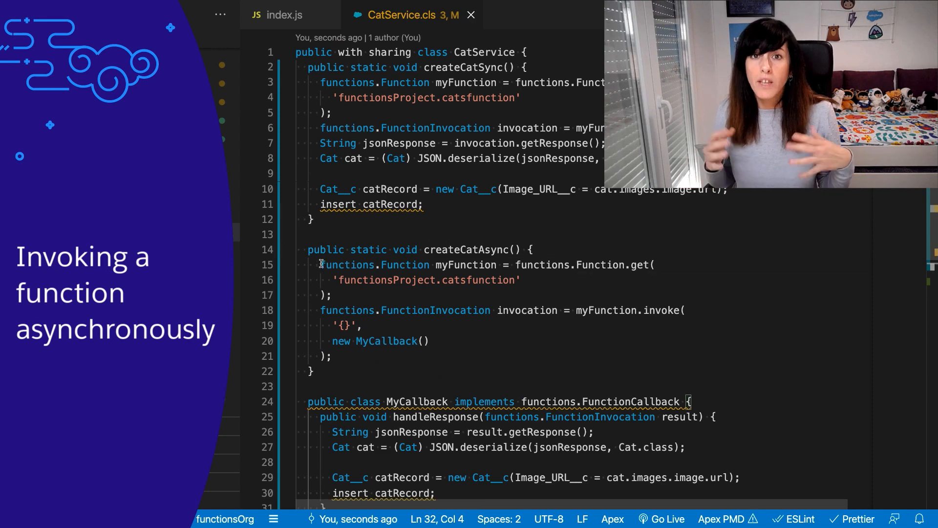
Point out the new MyCallback() handler passed to invoke, then return to the terminal log
left_click(19, 100)
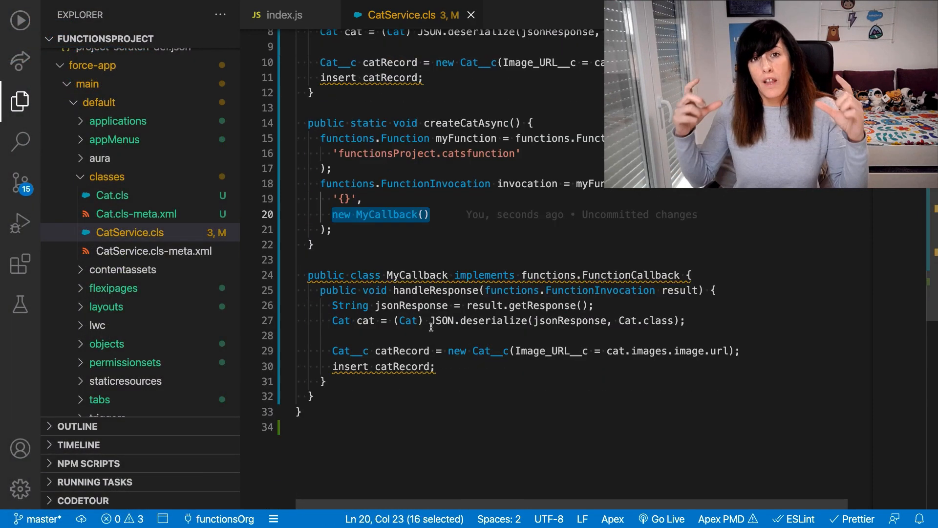
left_click(320, 290)
type("s")
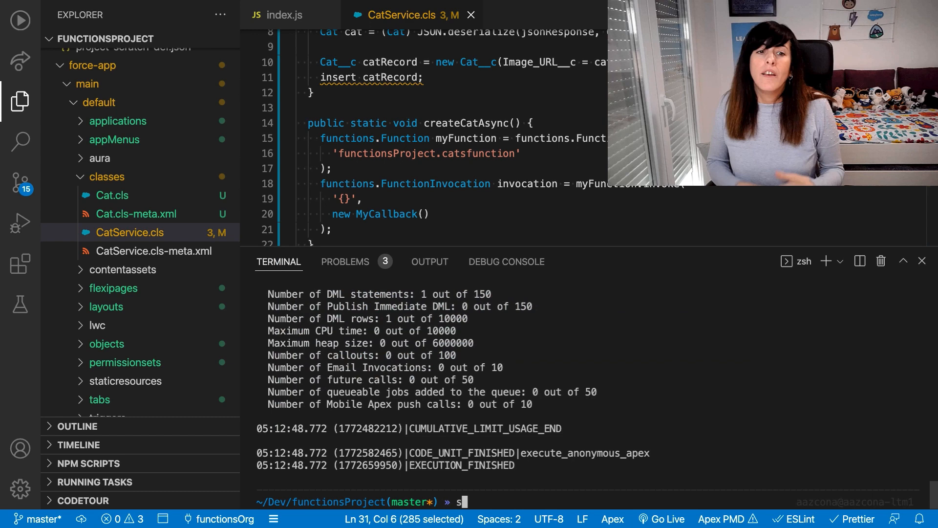
Push the updated CatService and execute CatService.createCatAsync(); as anonymous Apex
key("Return")
type("CatServic")
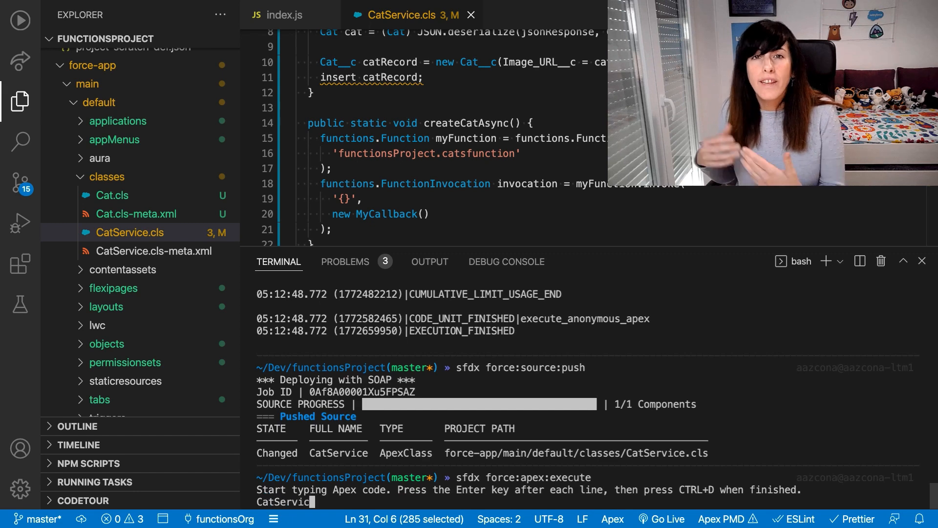
type(".createCatAsync();")
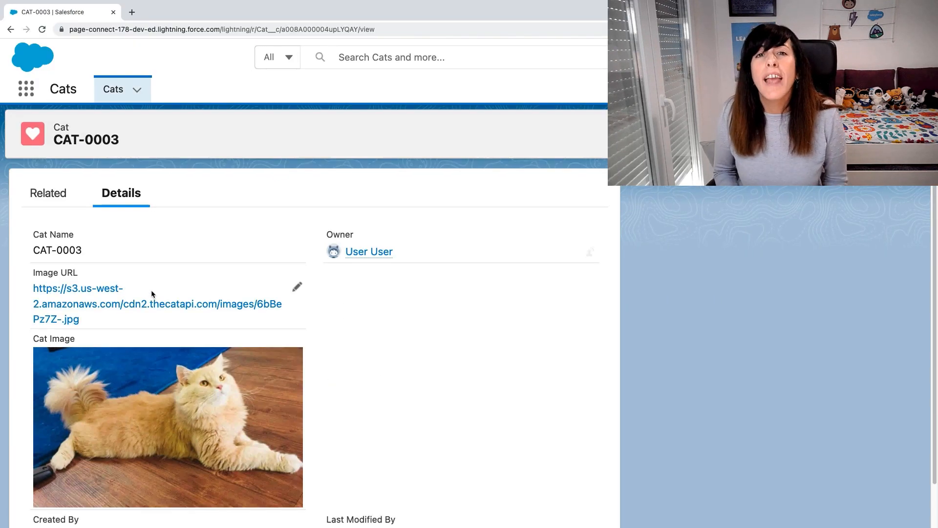
Scroll the CAT-0003 record to its ginger cat image, then move to the Salesforce Functions documentation page
scroll("down", 3)
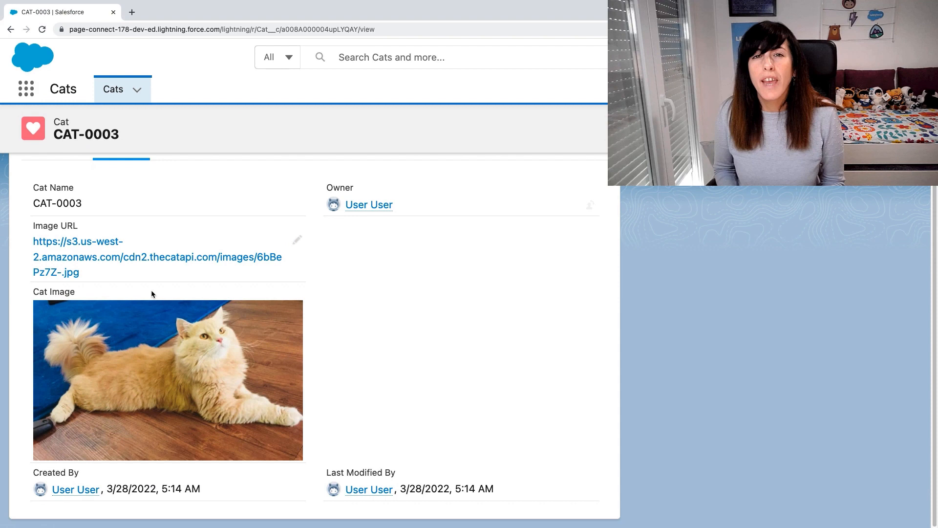
left_click(293, 12)
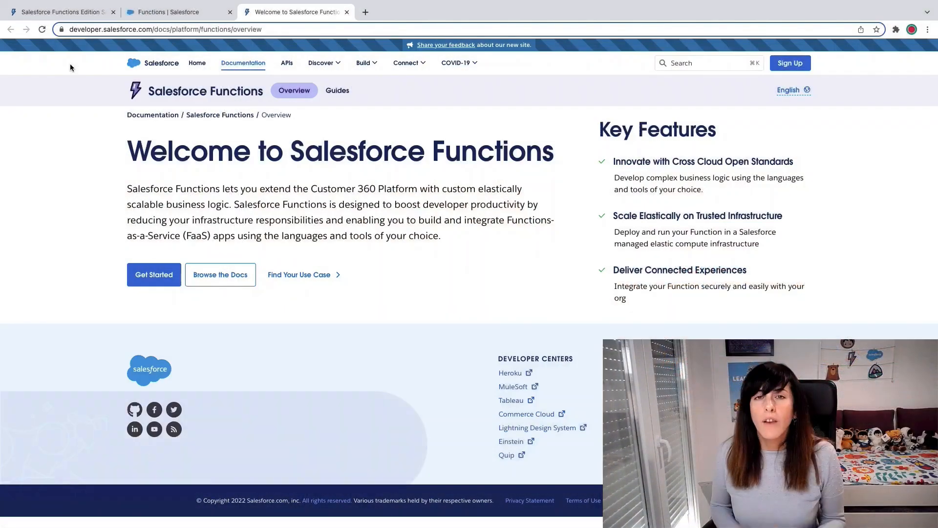